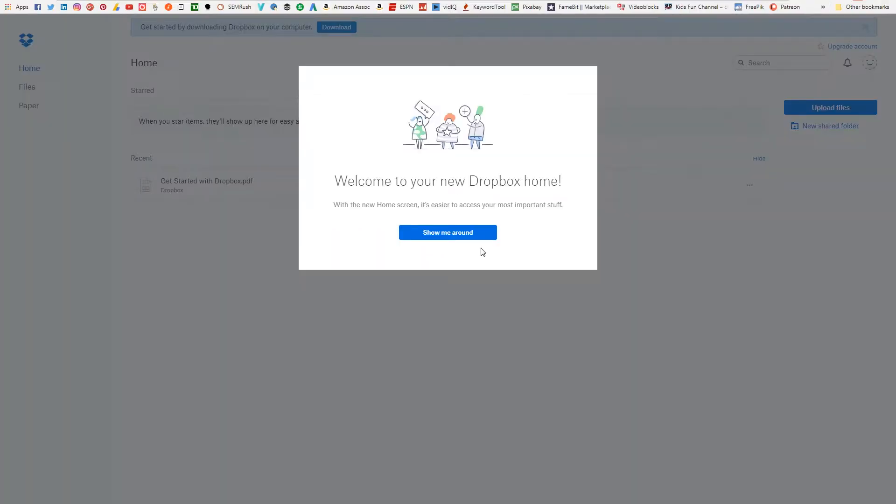
mouse_move(448, 232)
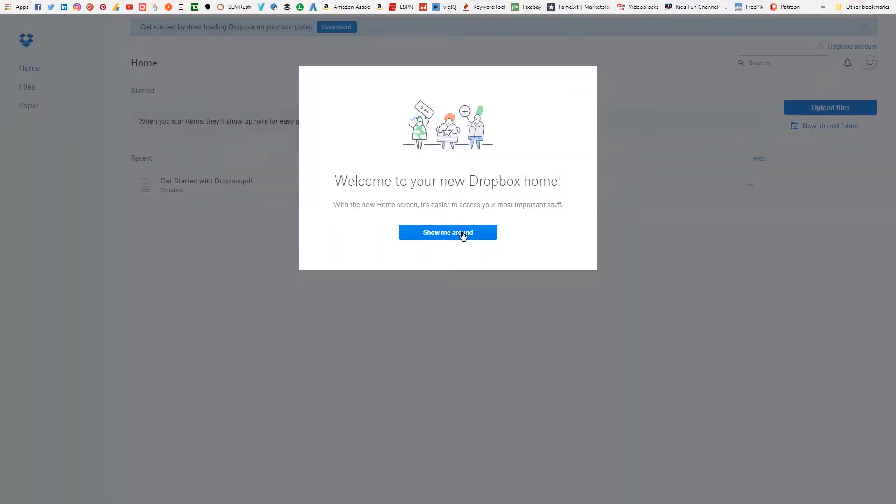
Step: Dismiss the welcome tour to reach the Home page with Starred and Recent sections
click(447, 232)
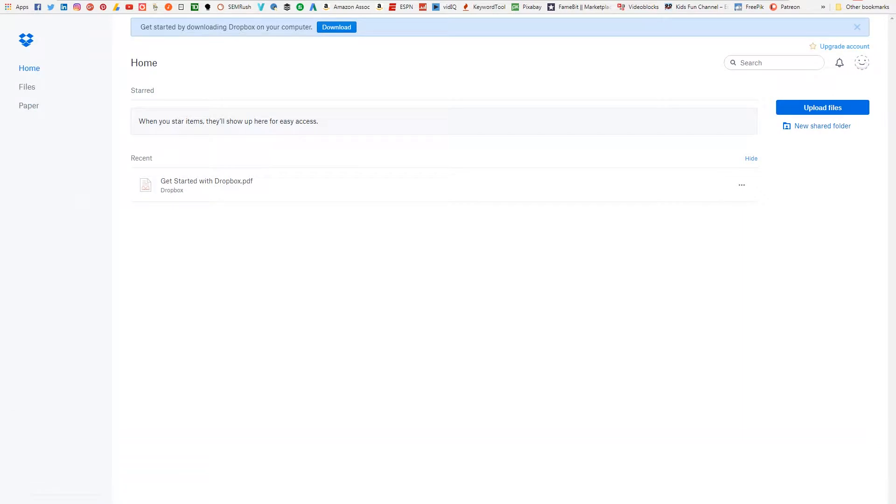
mouse_move(520, 105)
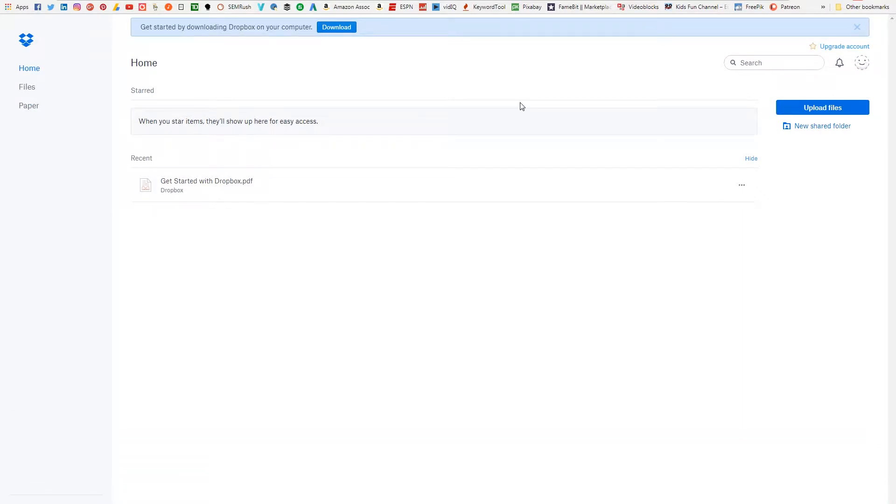
Step: Reach the account settings from the avatar menu, showing 1.1 MB of 2 GB used
click(862, 62)
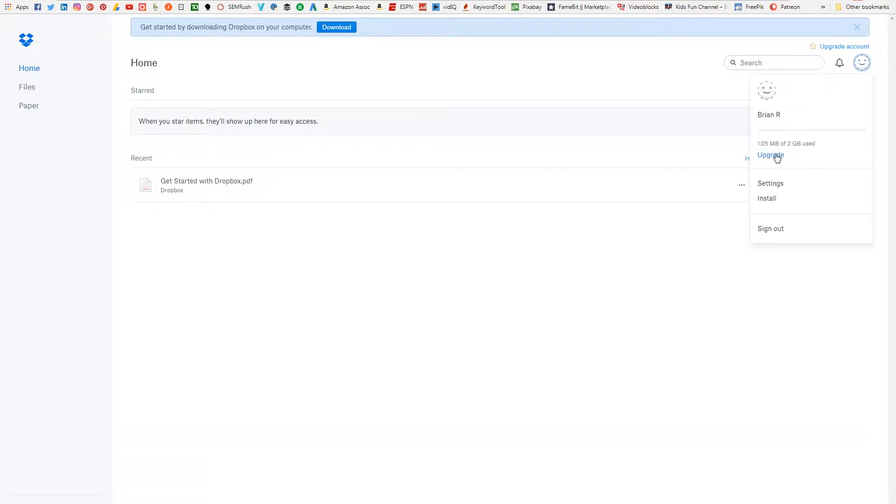
click(770, 183)
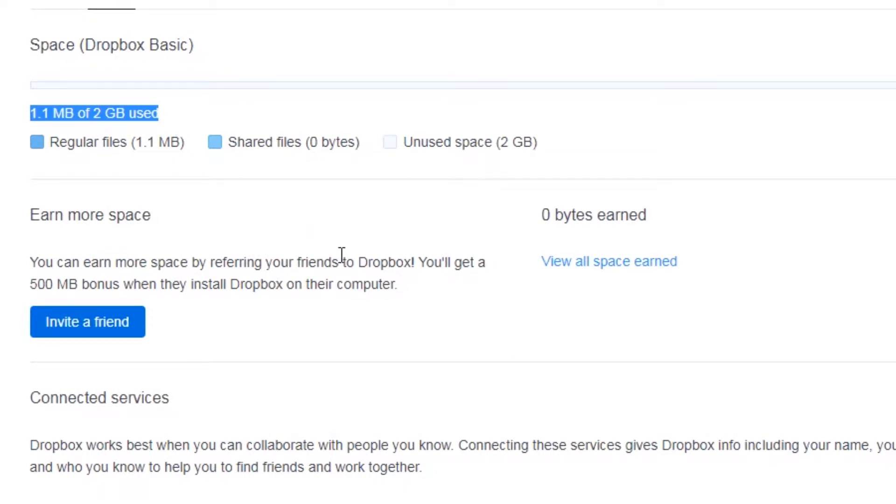
mouse_move(358, 221)
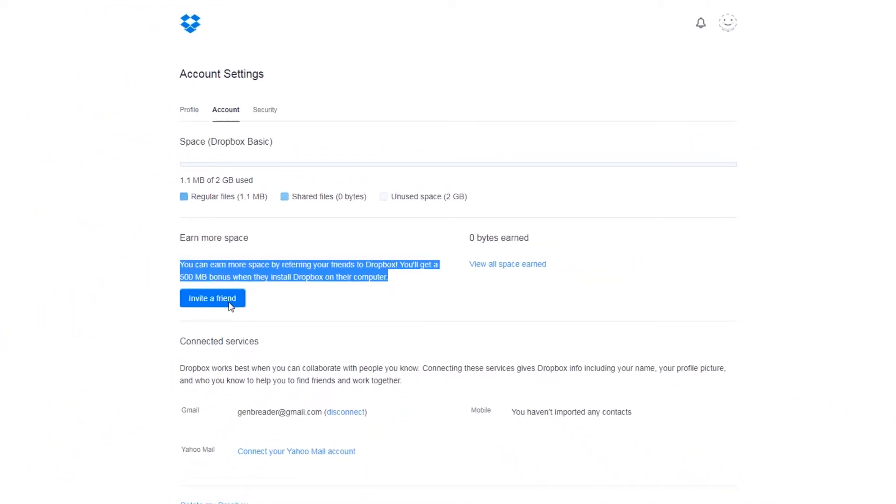
Step: Review the Invite a friend referral page offering up to 16 GB, then return home via the logo
click(212, 298)
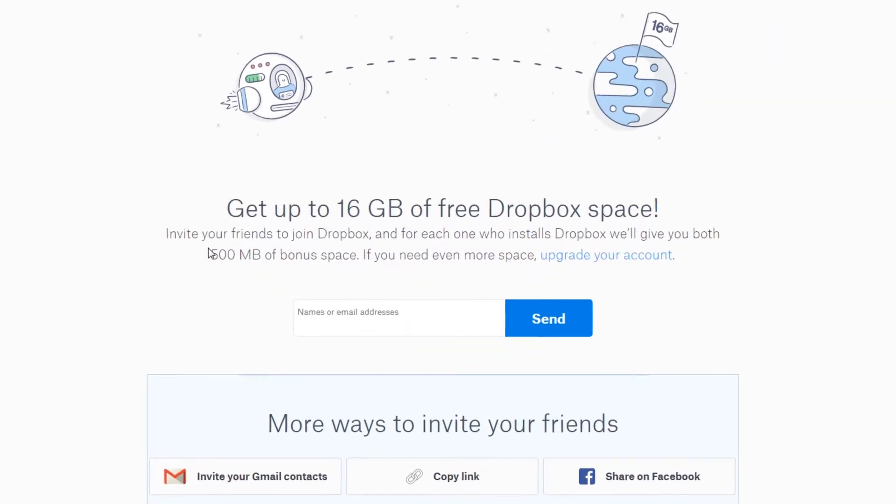
scroll(down, 3)
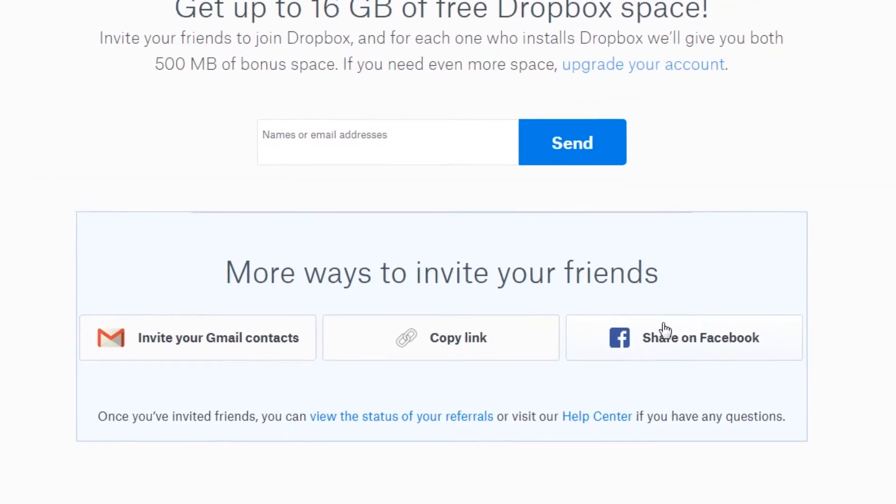
scroll(up, 3)
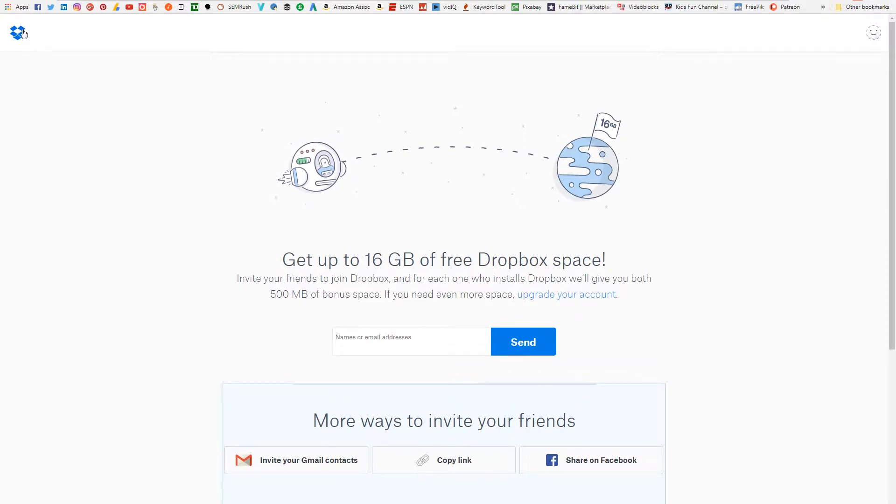
click(19, 32)
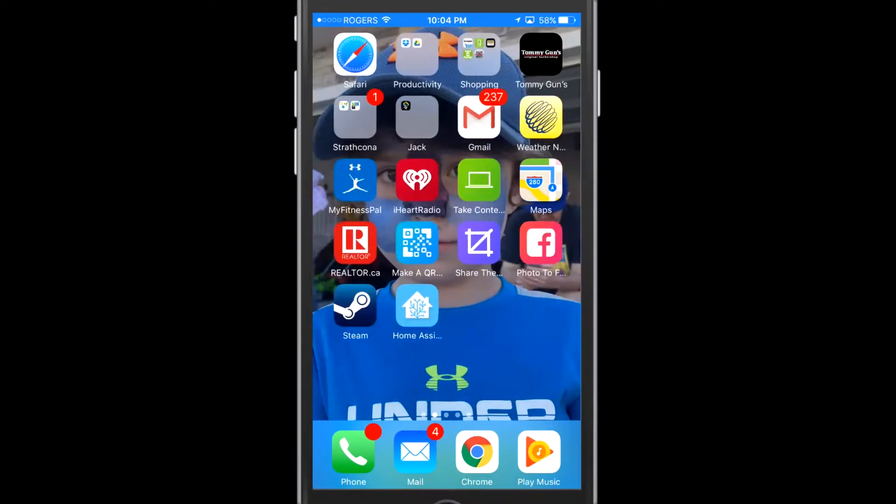
Step: Launch the Dropbox iPhone app and visit its Files, Photos and Offline sections
click(416, 55)
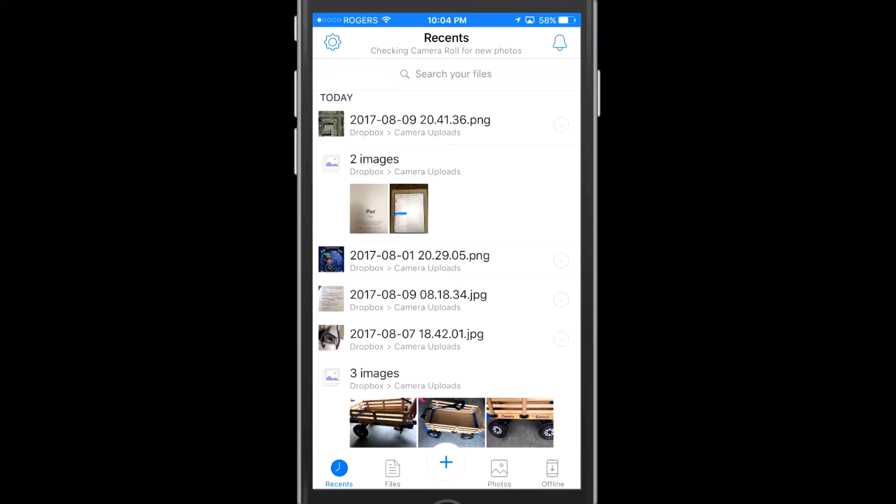
click(393, 469)
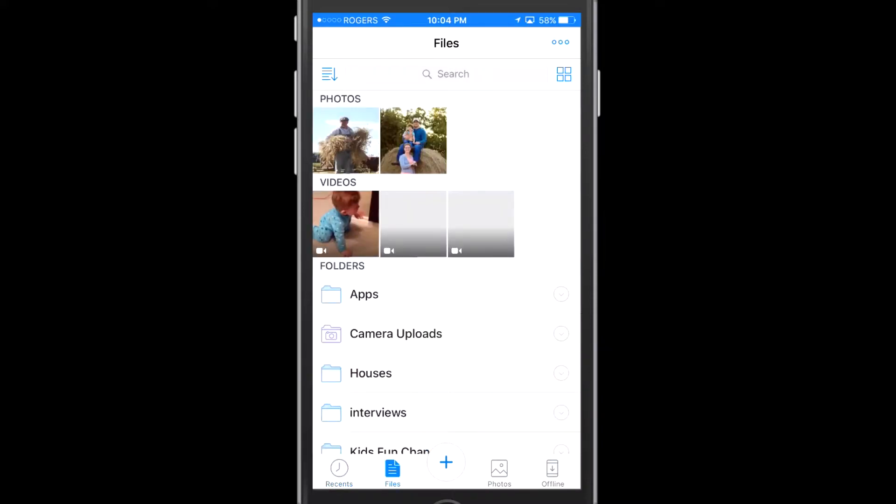
click(499, 469)
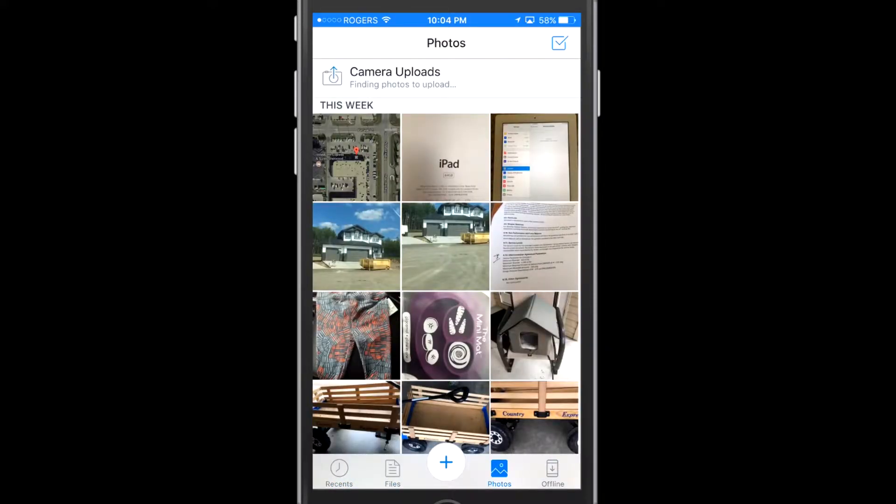
click(552, 468)
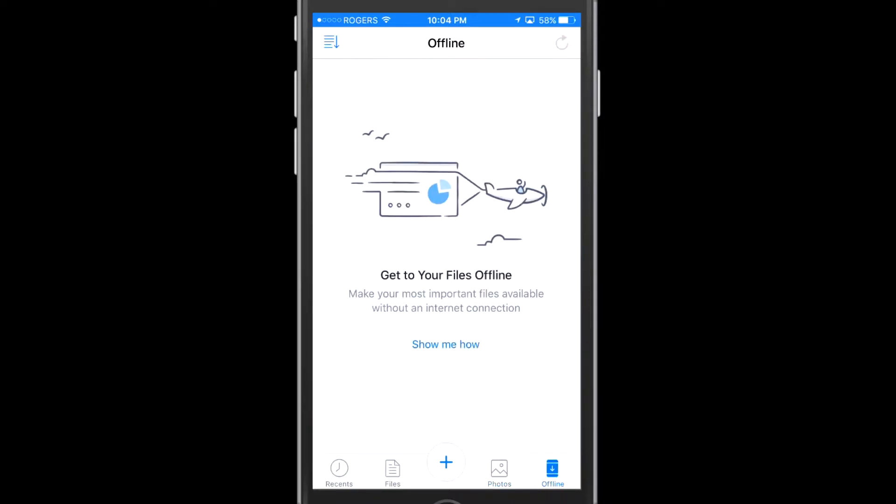
Step: Show and cancel the + add sheet, return to Recents and reach the account settings
click(446, 463)
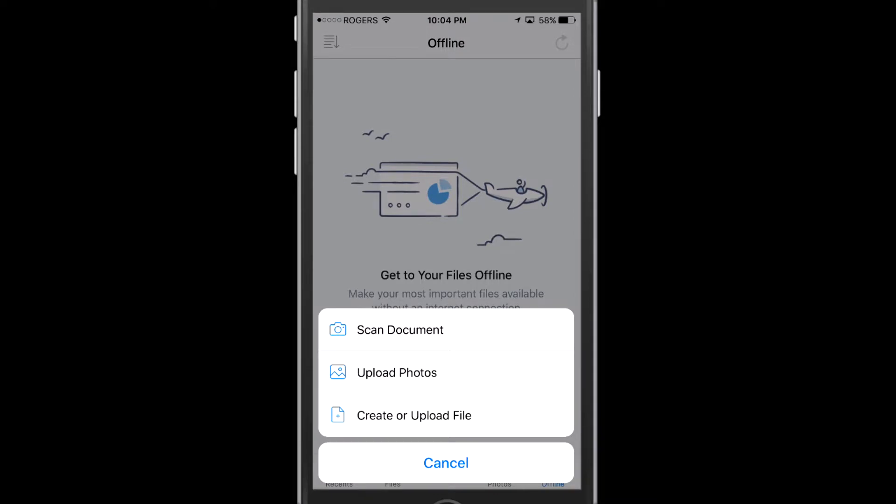
click(446, 463)
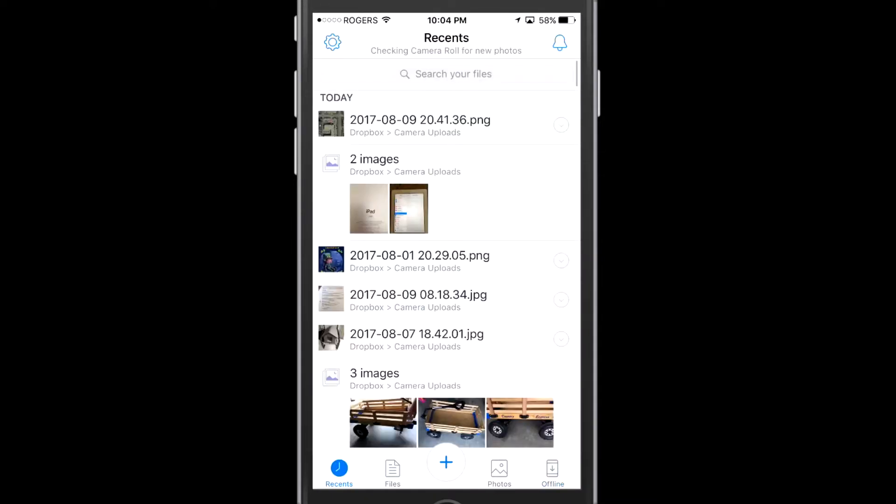
click(332, 42)
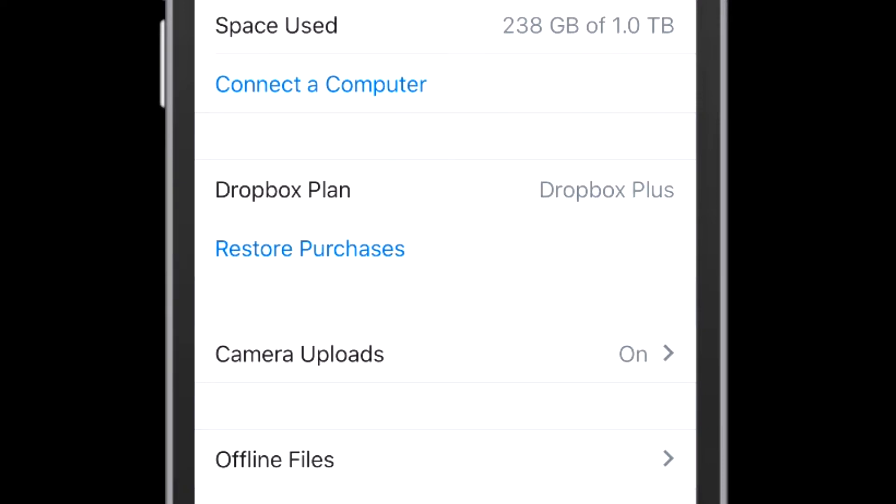
Step: In Camera Uploads settings, switch camera uploads off and back on
click(300, 353)
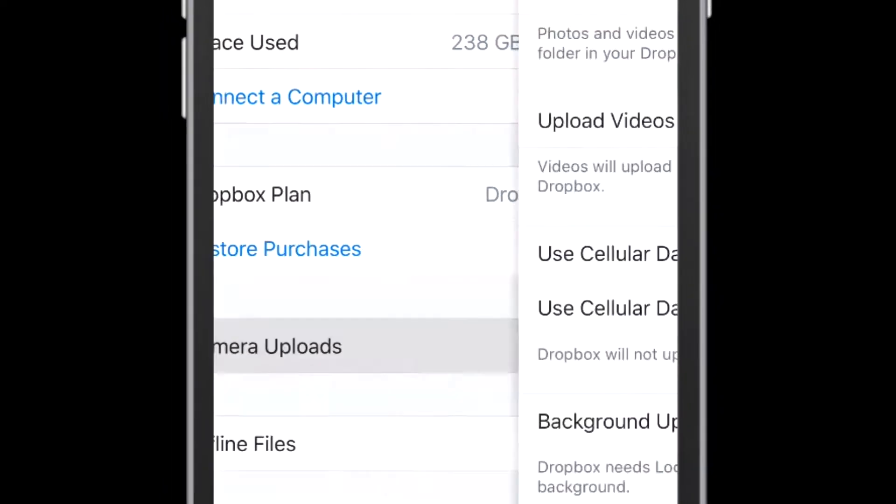
click(274, 347)
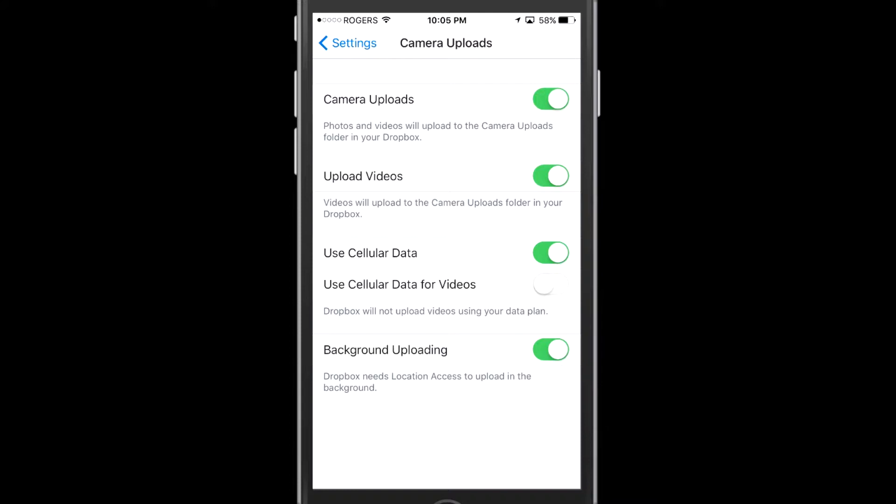
click(550, 99)
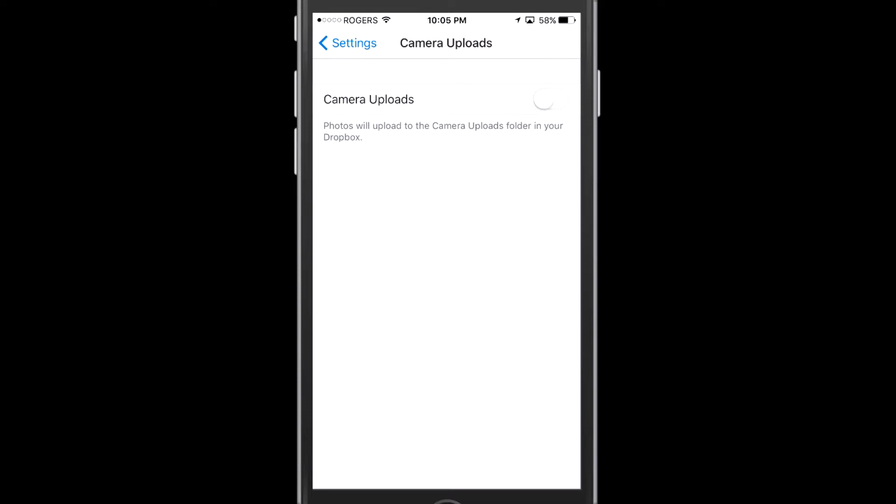
click(549, 99)
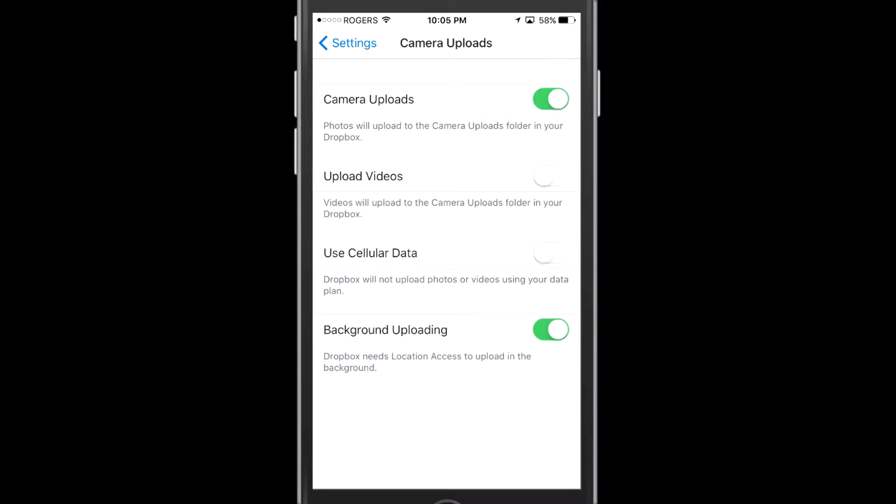
Step: Turn on Upload Videos and Use Cellular Data, and toggle Background Uploading off then on
click(550, 177)
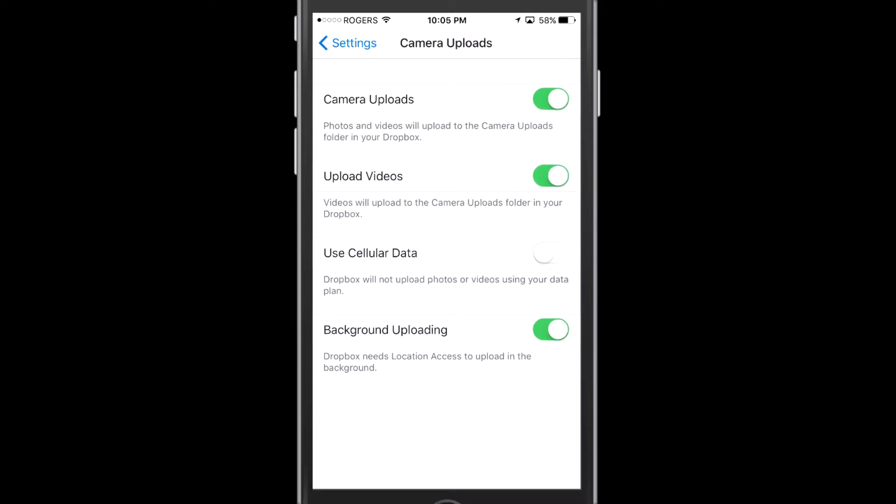
click(550, 253)
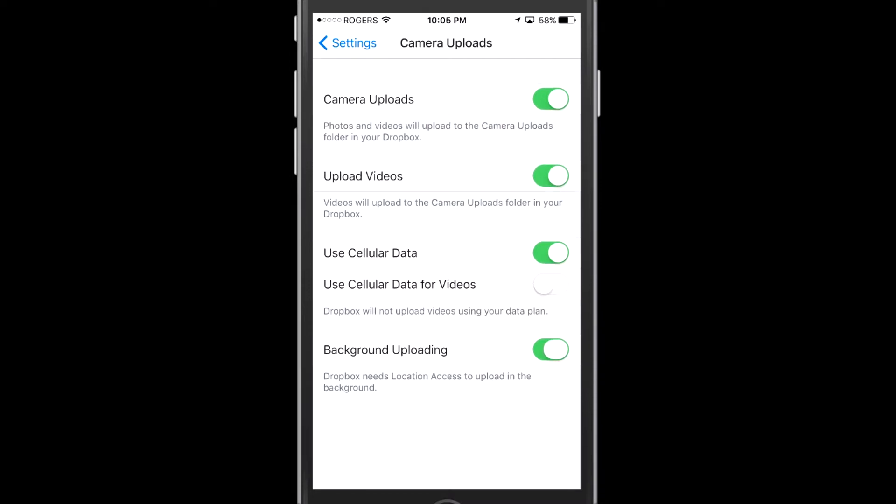
click(551, 350)
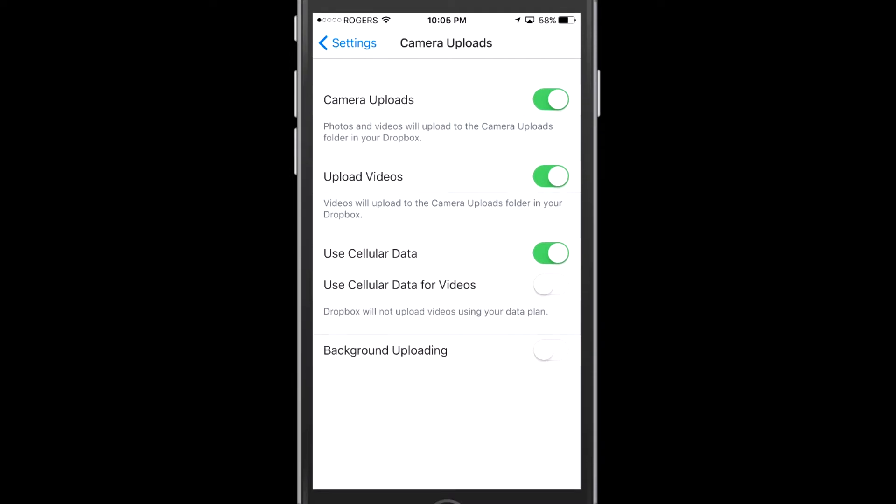
click(543, 353)
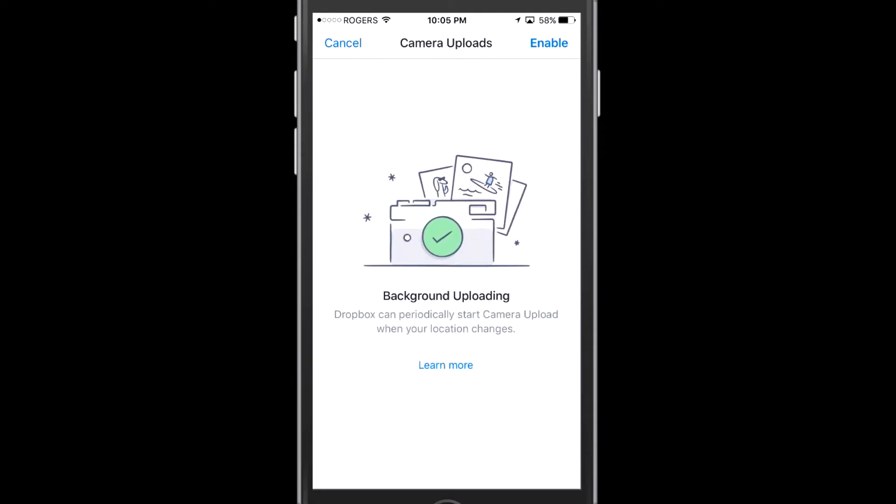
Step: Enable background uploading from its prompt, then leave Dropbox for the home screen
click(548, 43)
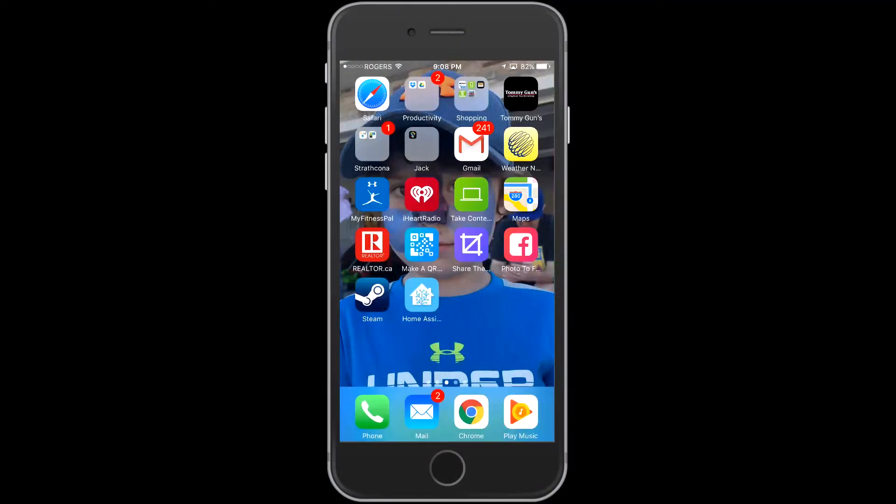
Step: Launch Dropbox from the Productivity folder on the iOS home screen
click(422, 95)
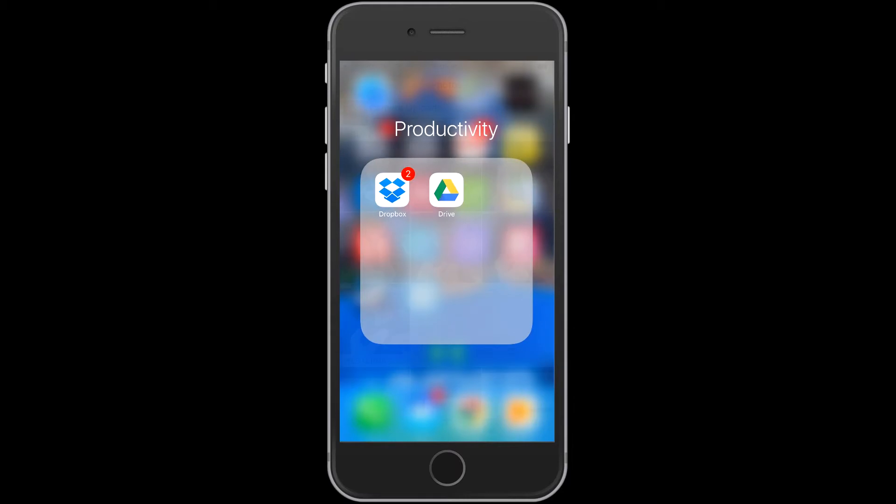
click(392, 189)
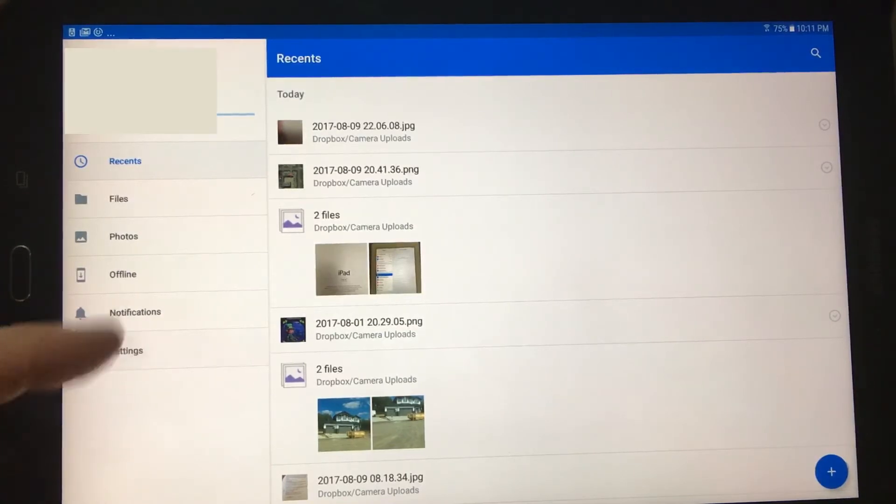
Step: Reach the When to upload options in the Android Dropbox settings
click(128, 350)
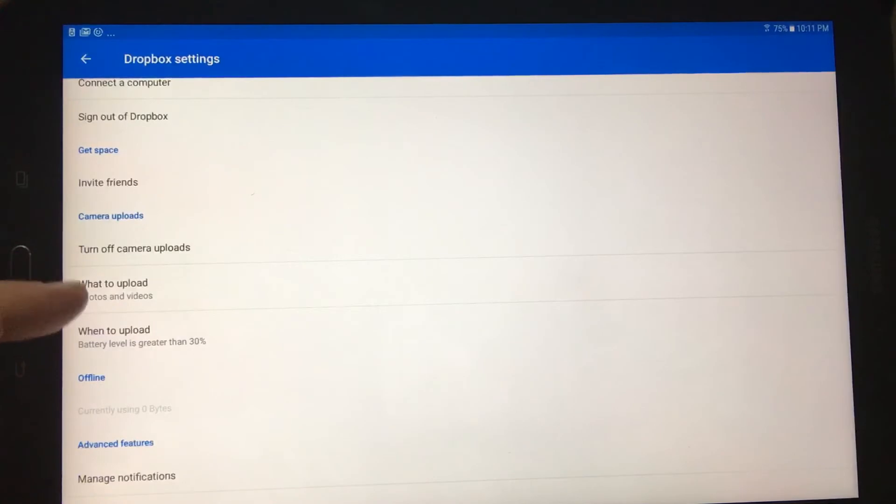
click(114, 283)
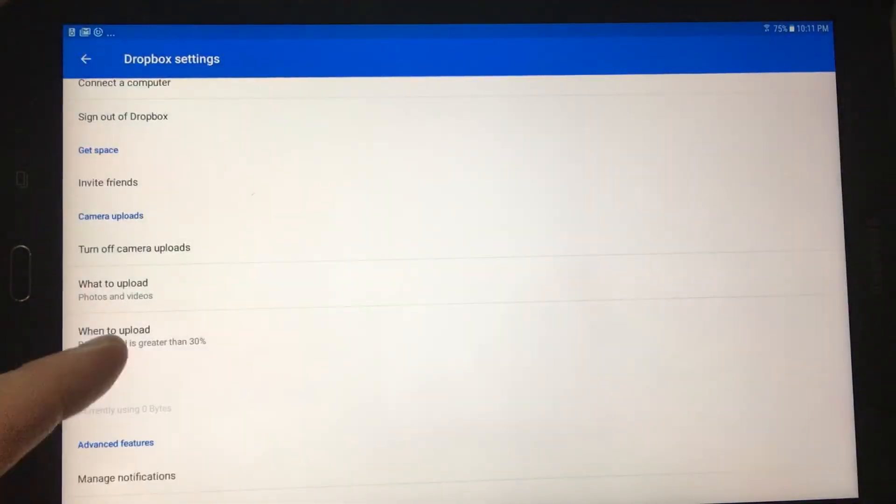
click(114, 329)
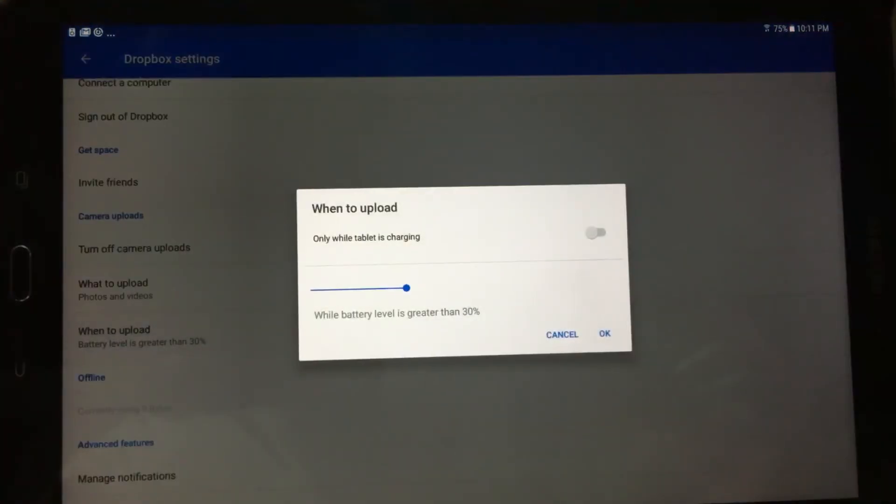
Step: Set camera uploads to run only above 20% battery, confirm, and return to Recents
drag(407, 288, 321, 287)
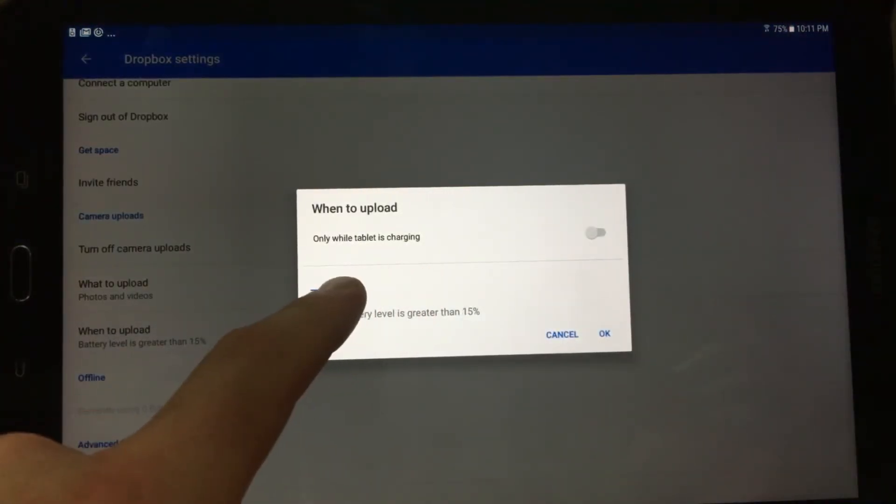
drag(312, 289, 350, 290)
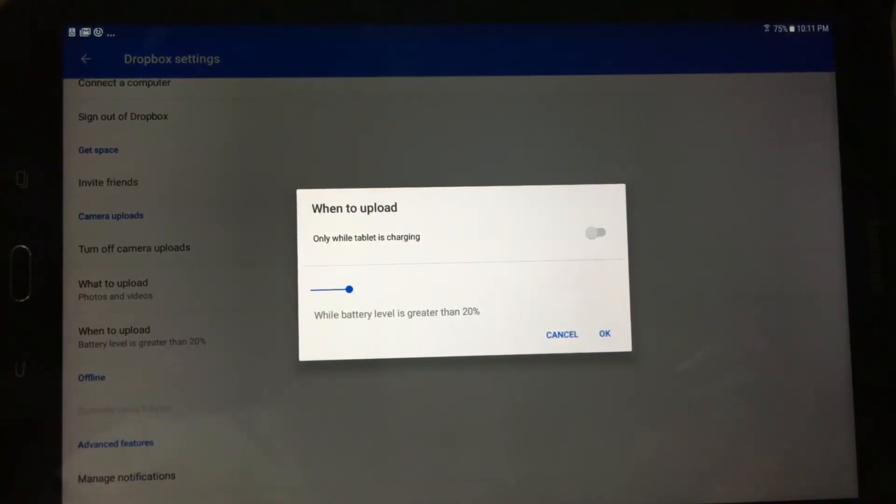
click(604, 335)
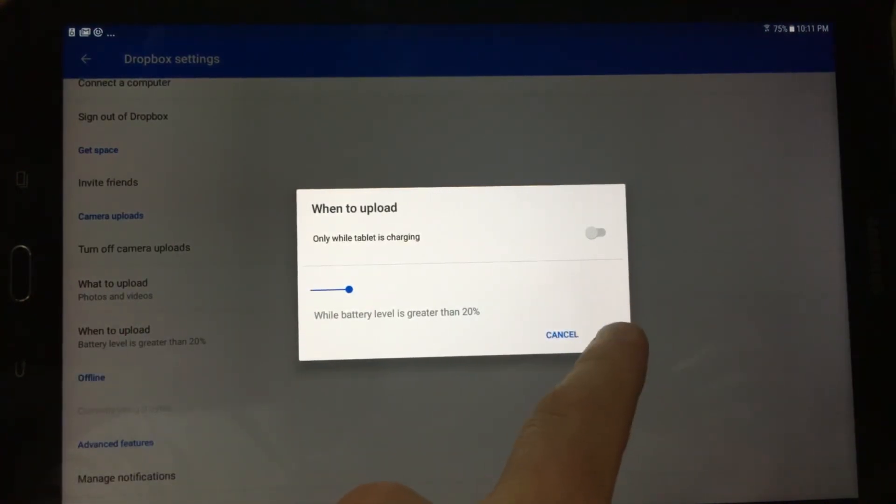
click(561, 335)
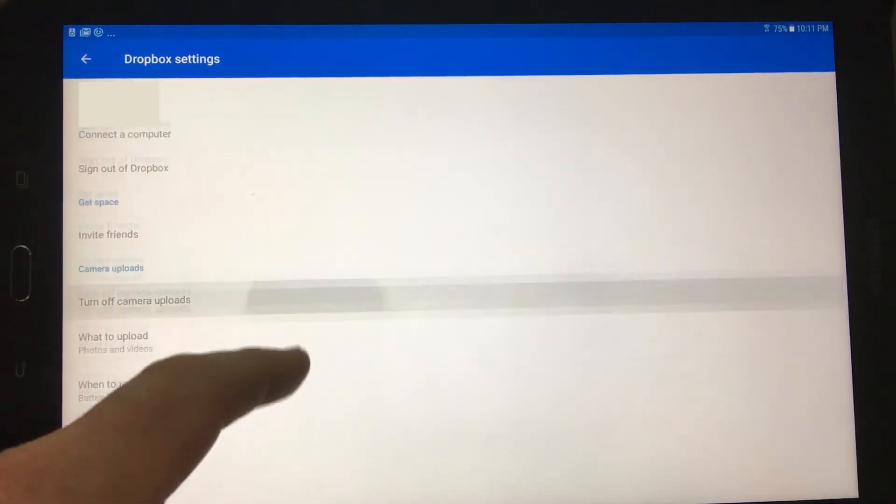
click(85, 59)
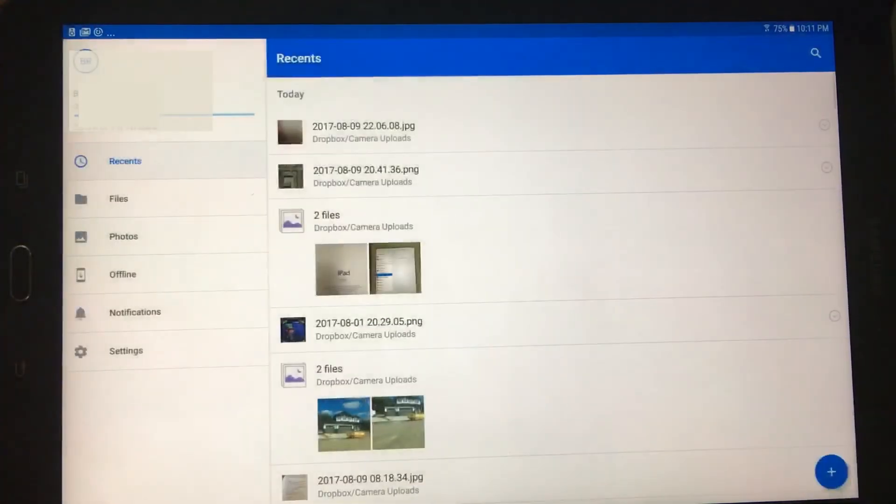